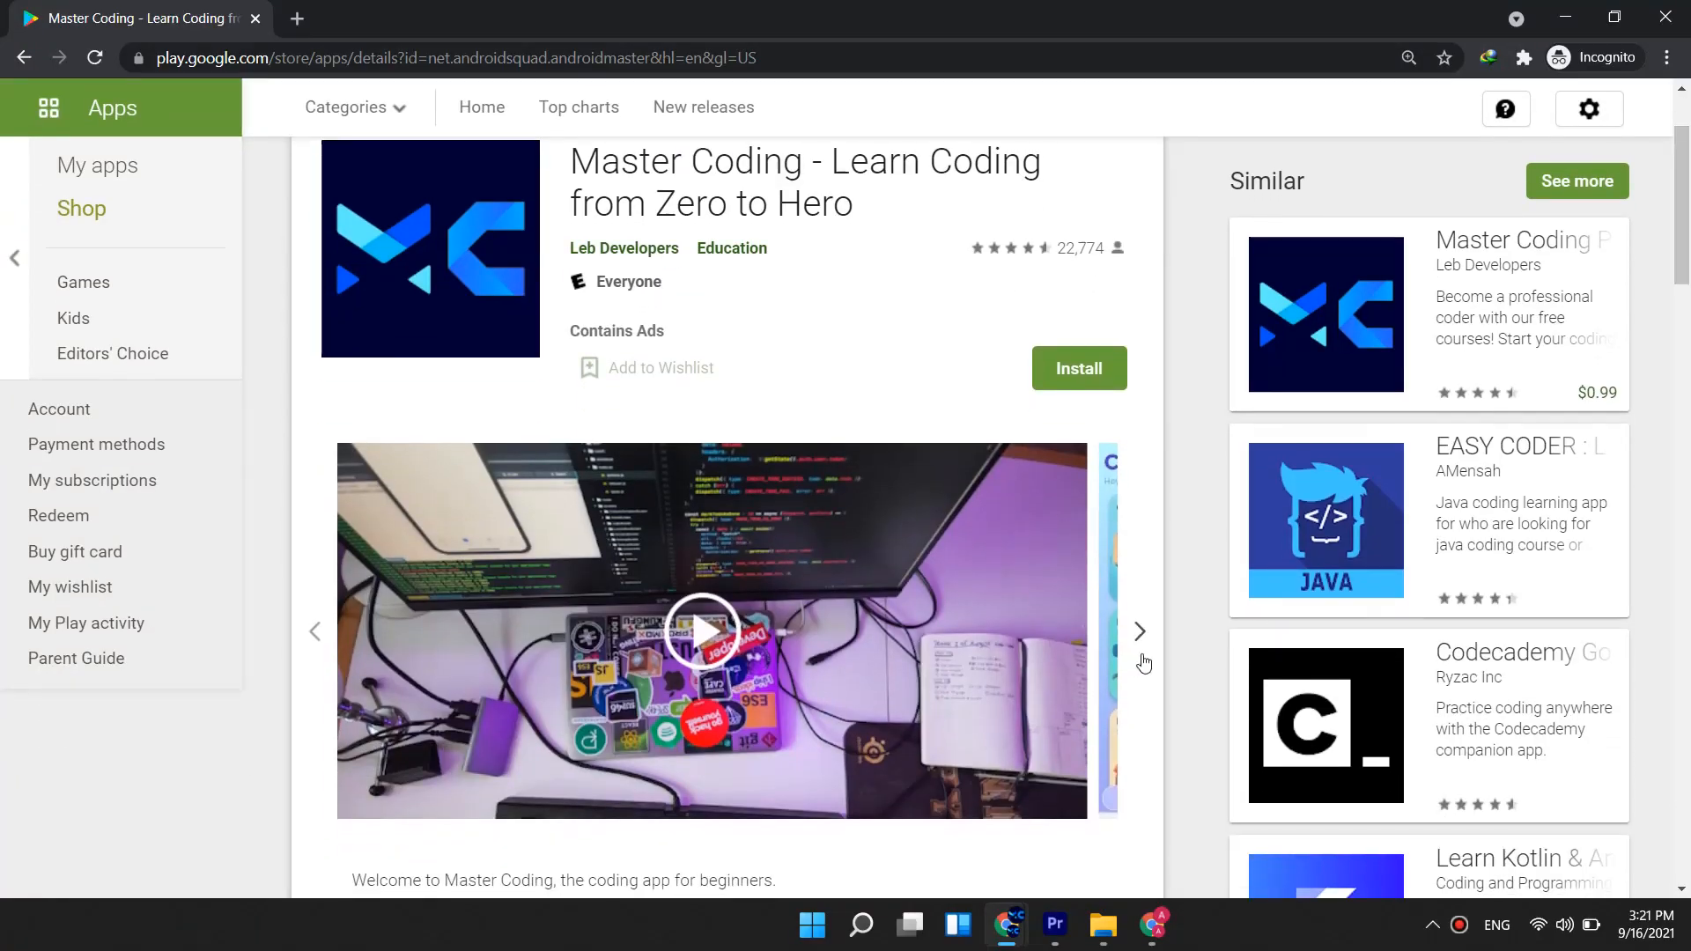
Step: Browse the Master Coding app's screenshots on its Google Play listing
click(1140, 630)
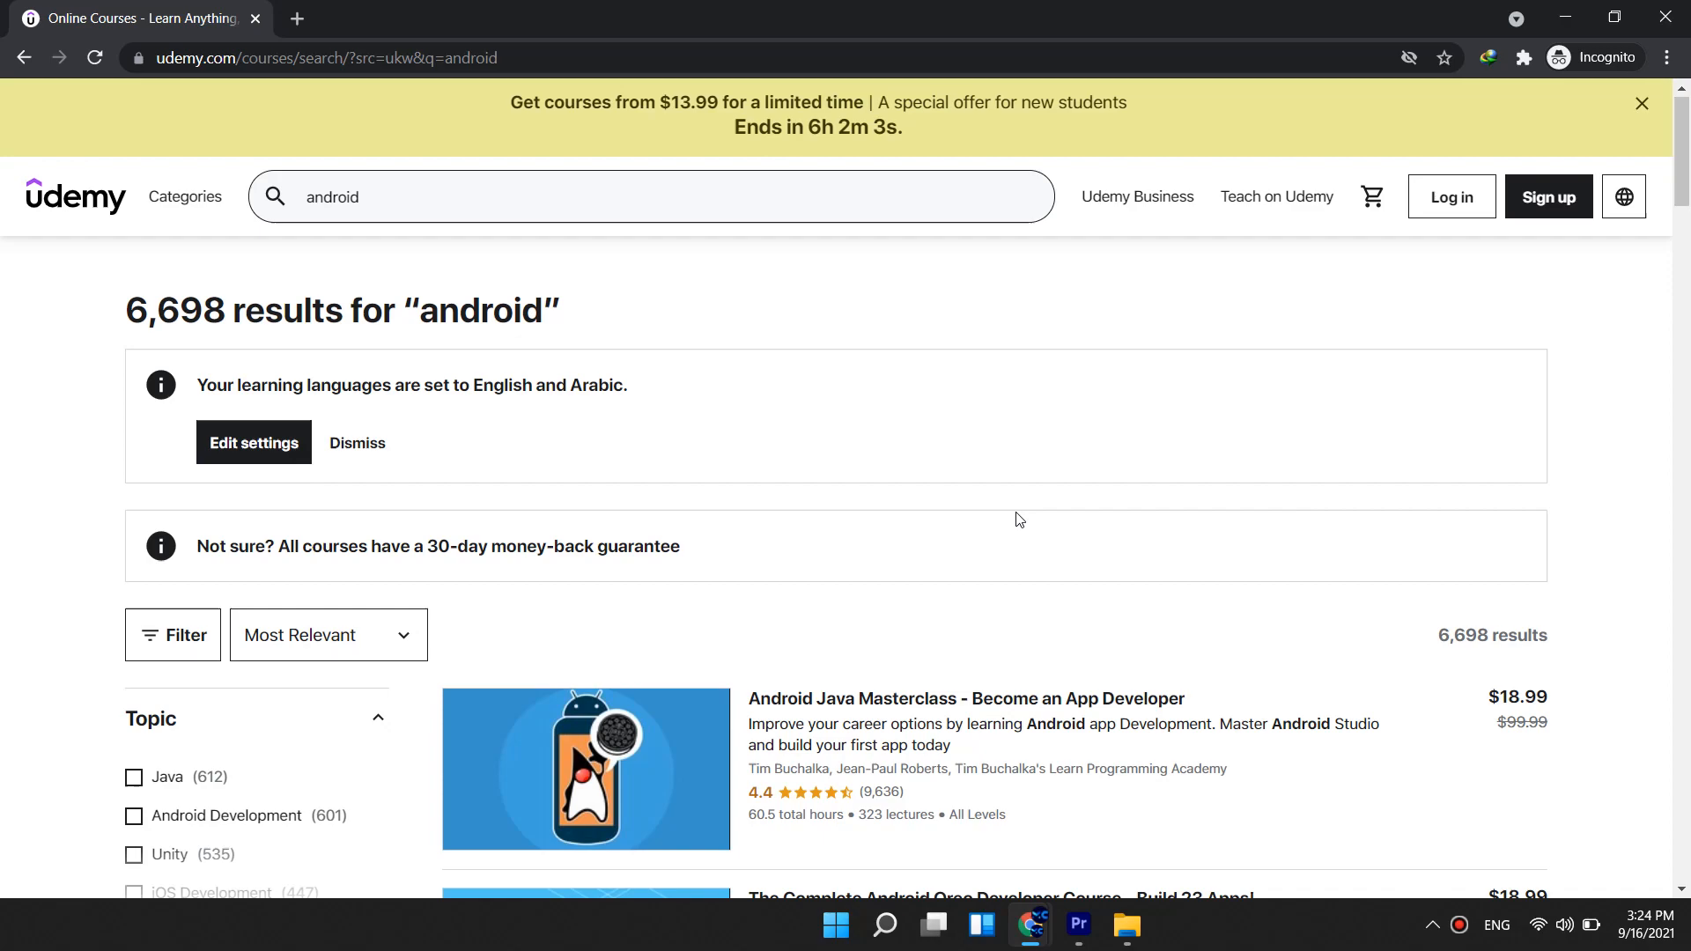
Step: Scroll the Udemy android search results toward The Complete Android 12 Developer Course
scroll(down, 3)
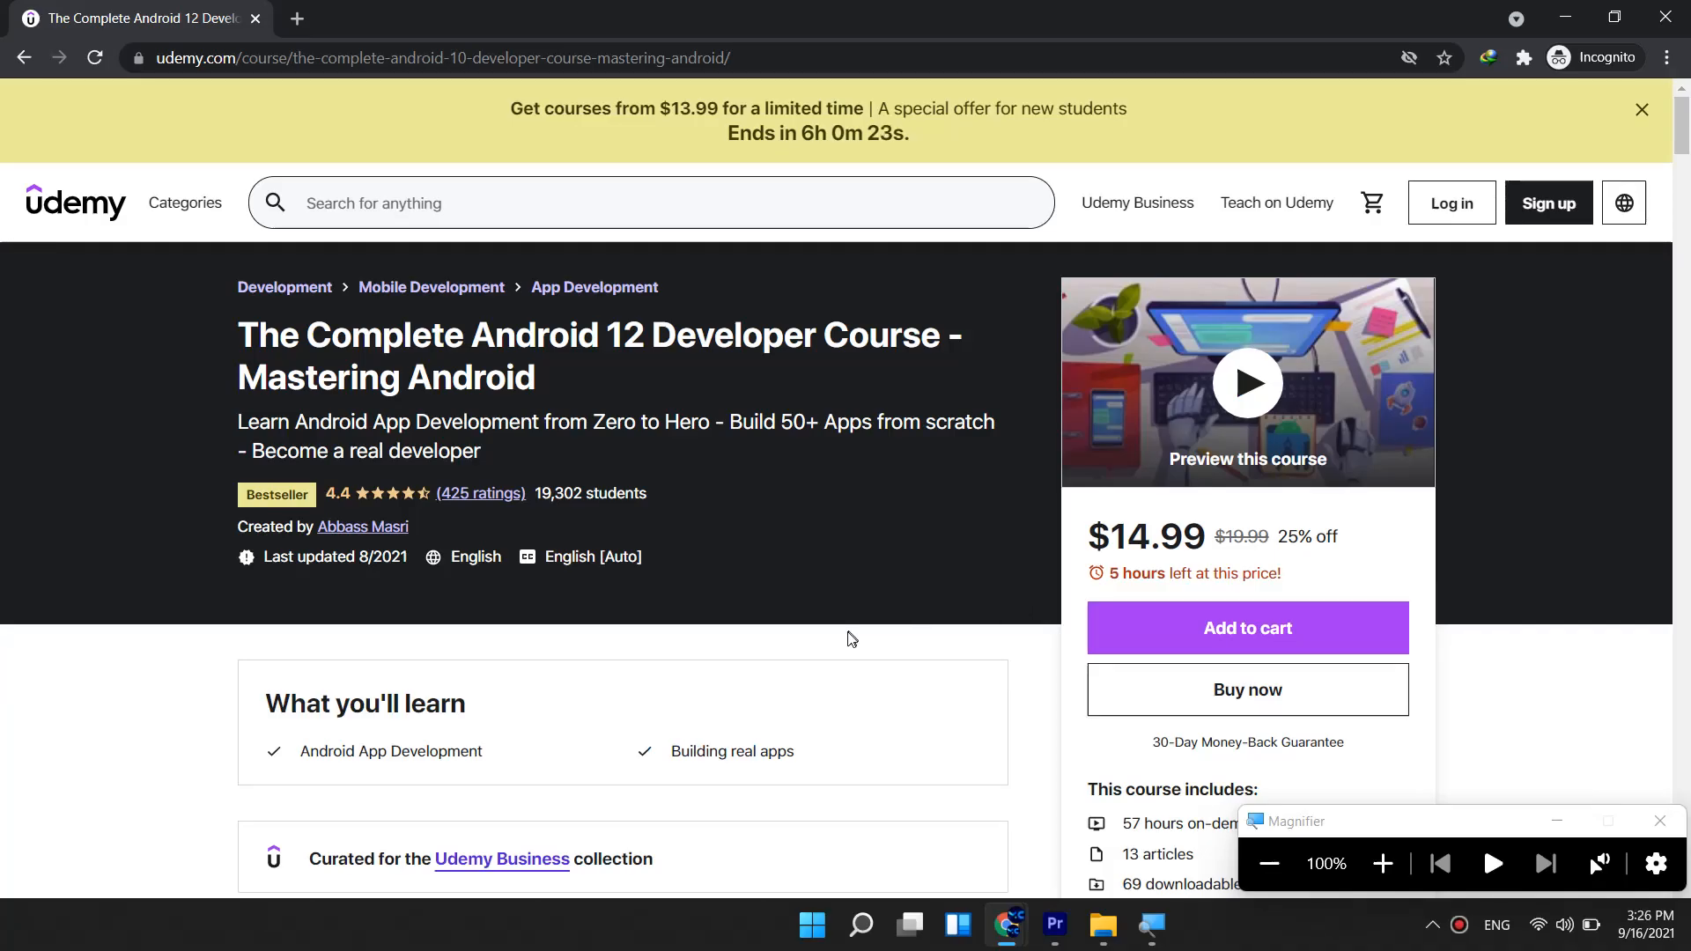
mouse_move(802, 689)
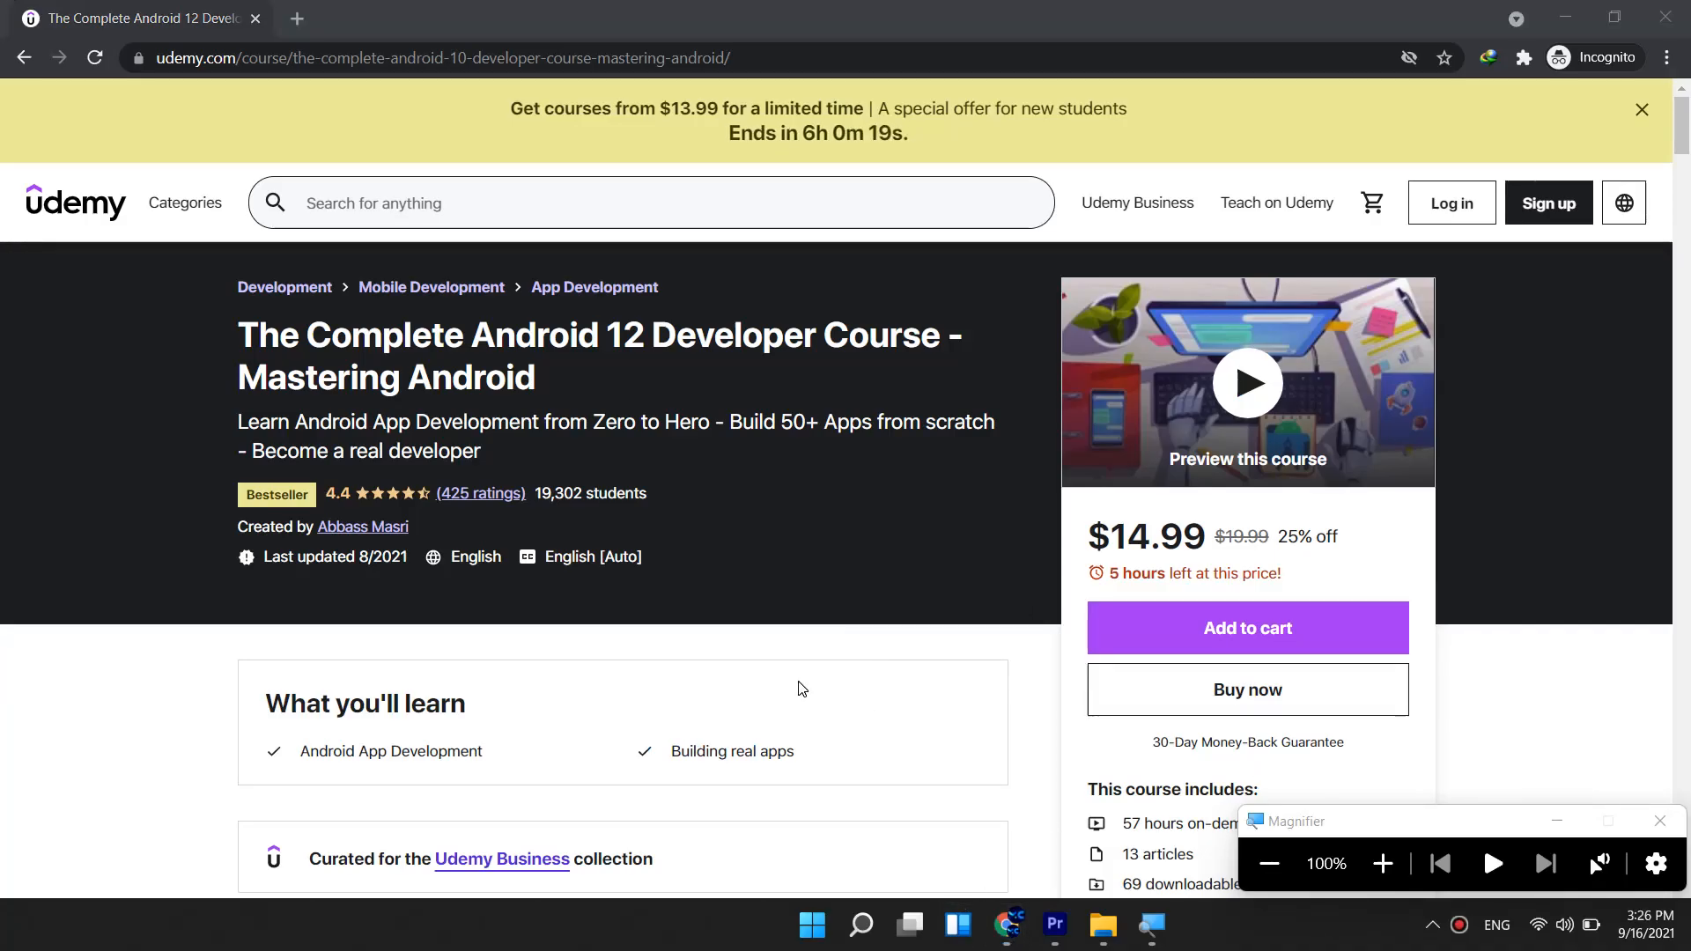
scroll(down, 3)
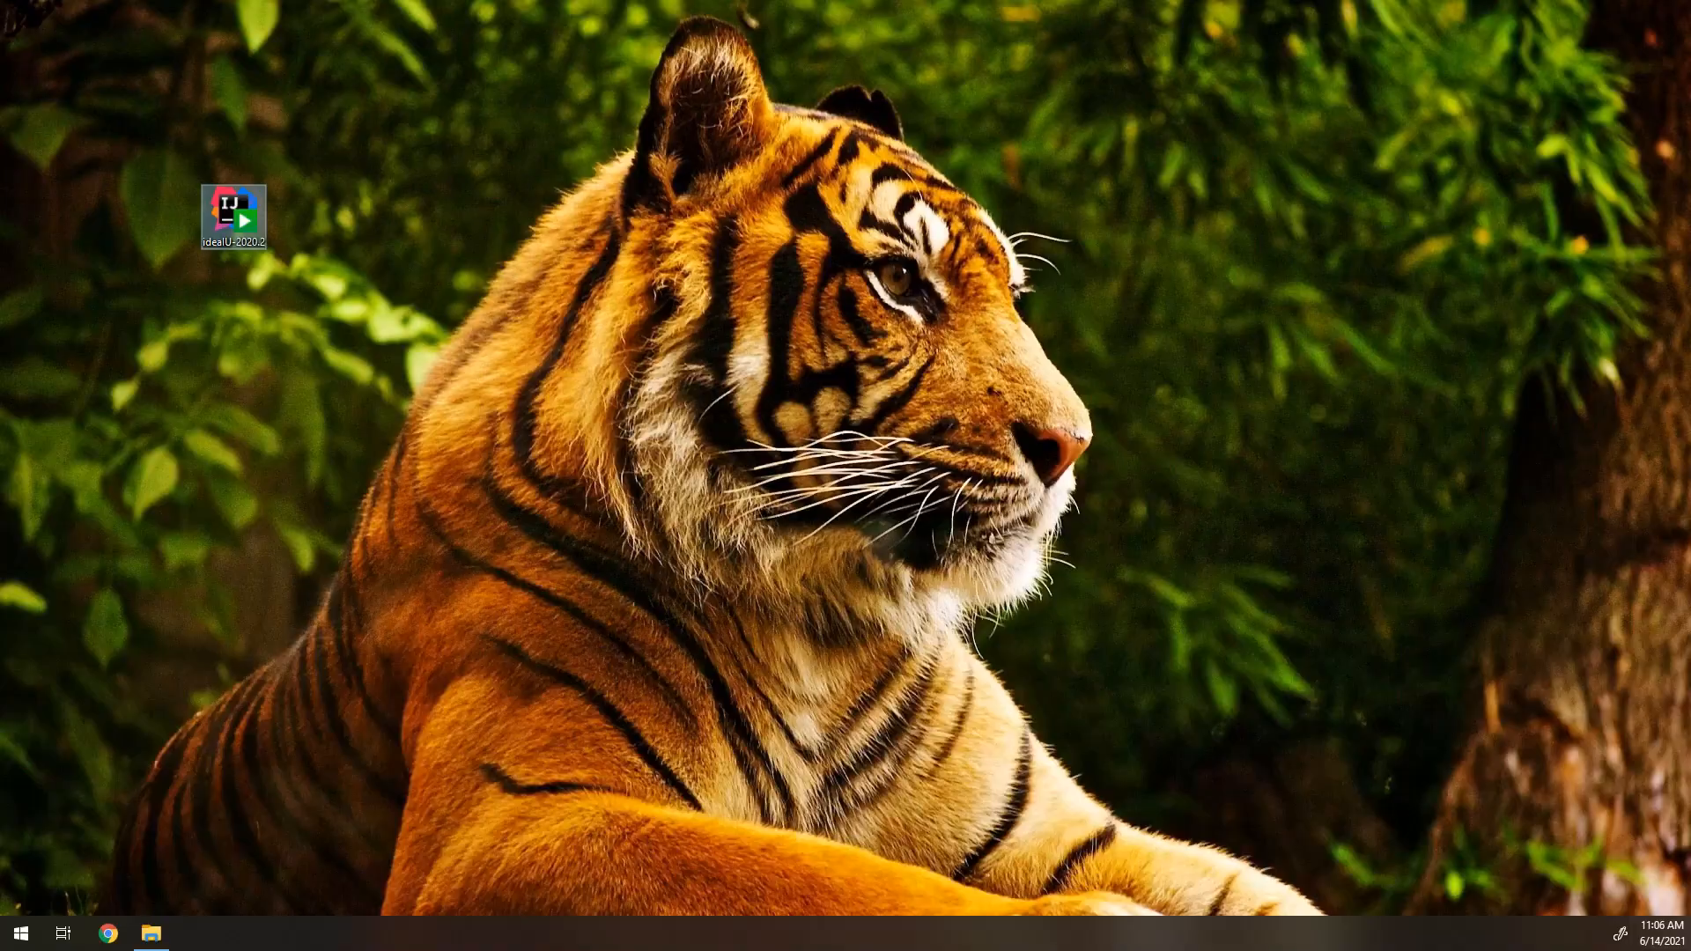
Step: Launch IntelliJ IDEA showing Student.java beside the java102 objects-and-classes PDF
click(1333, 148)
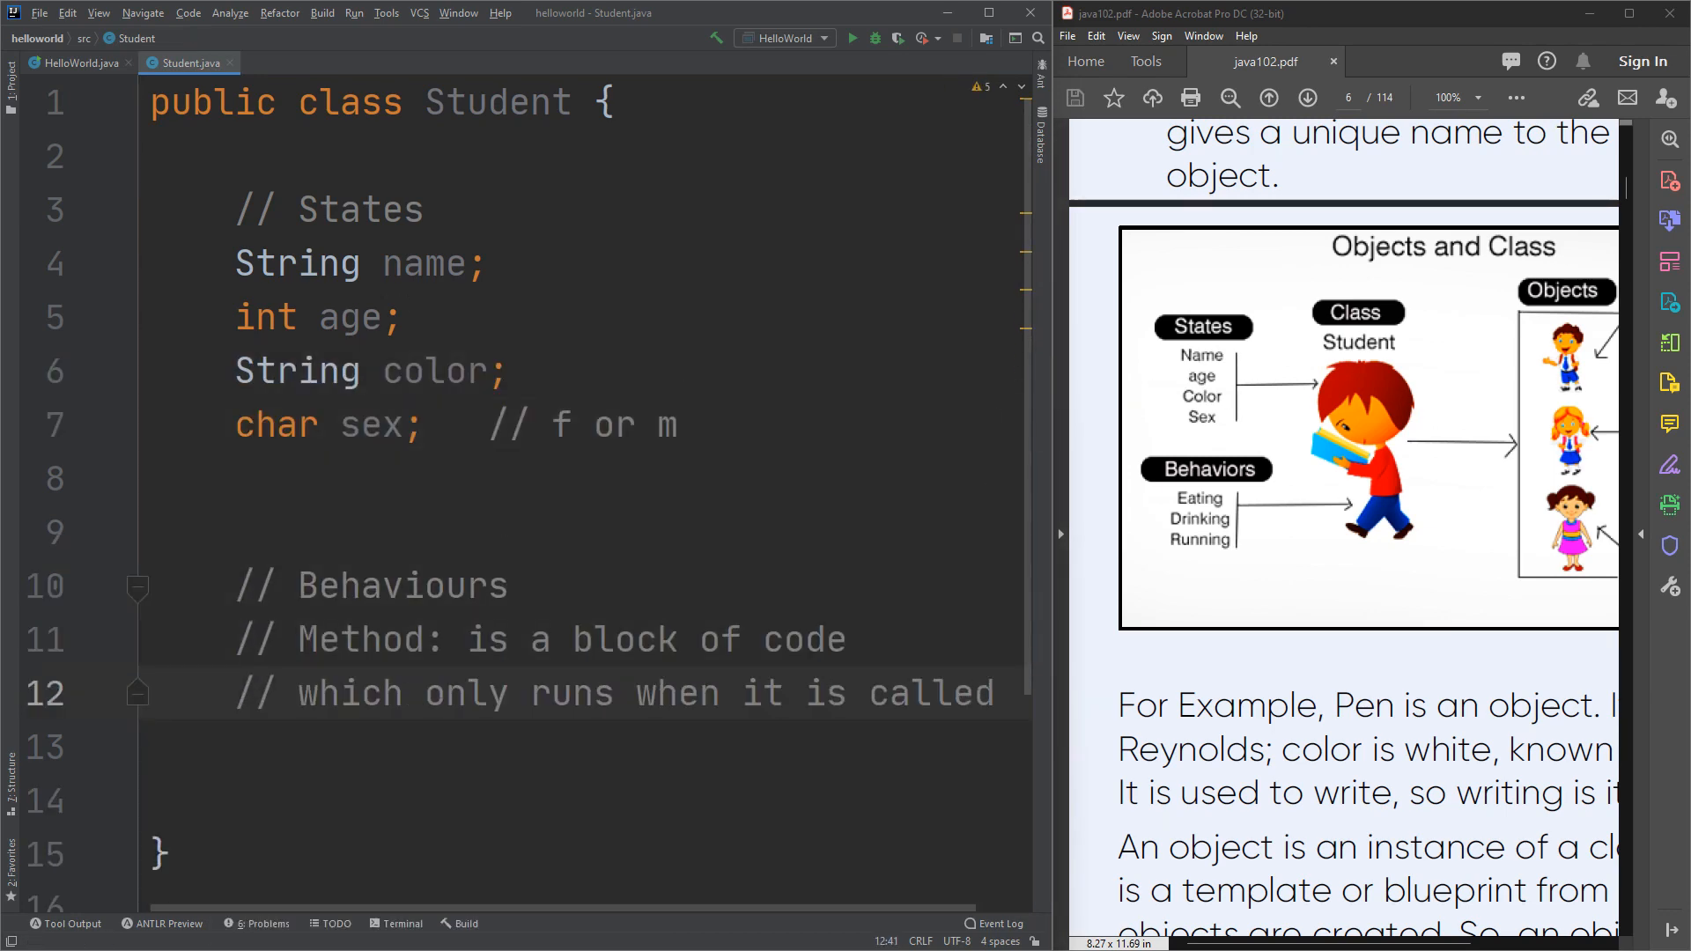
Step: Add a 'public void' method to the class and run MainScreen to create hello.txt
text(public void setT(T t) {)
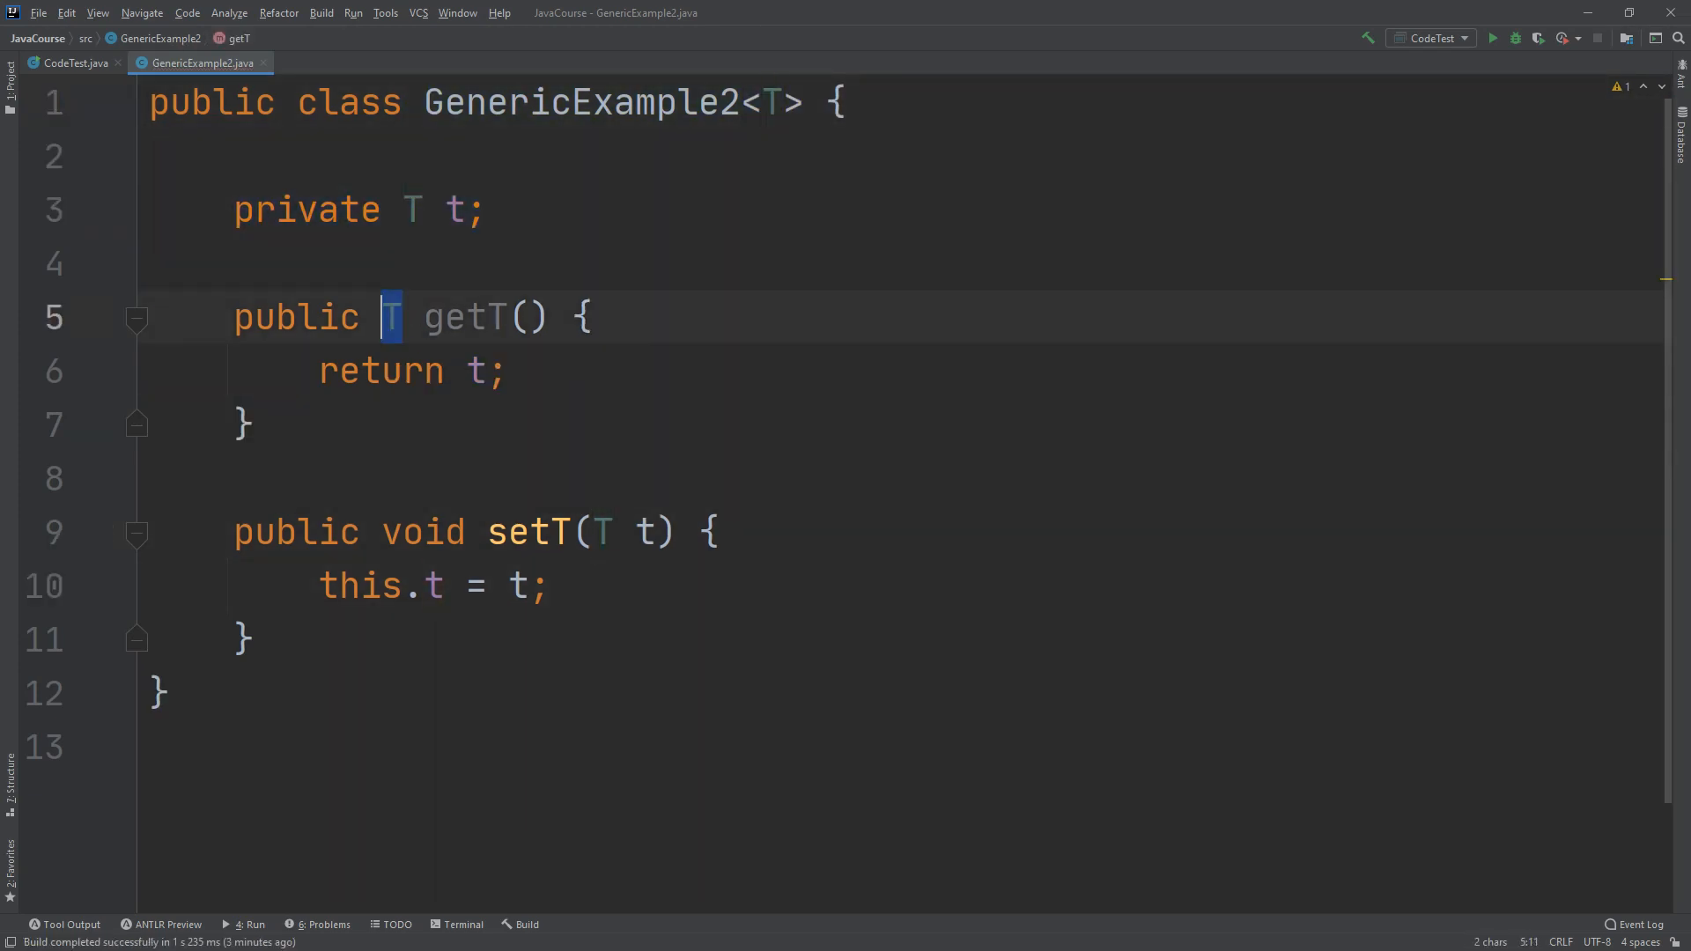
click(70, 63)
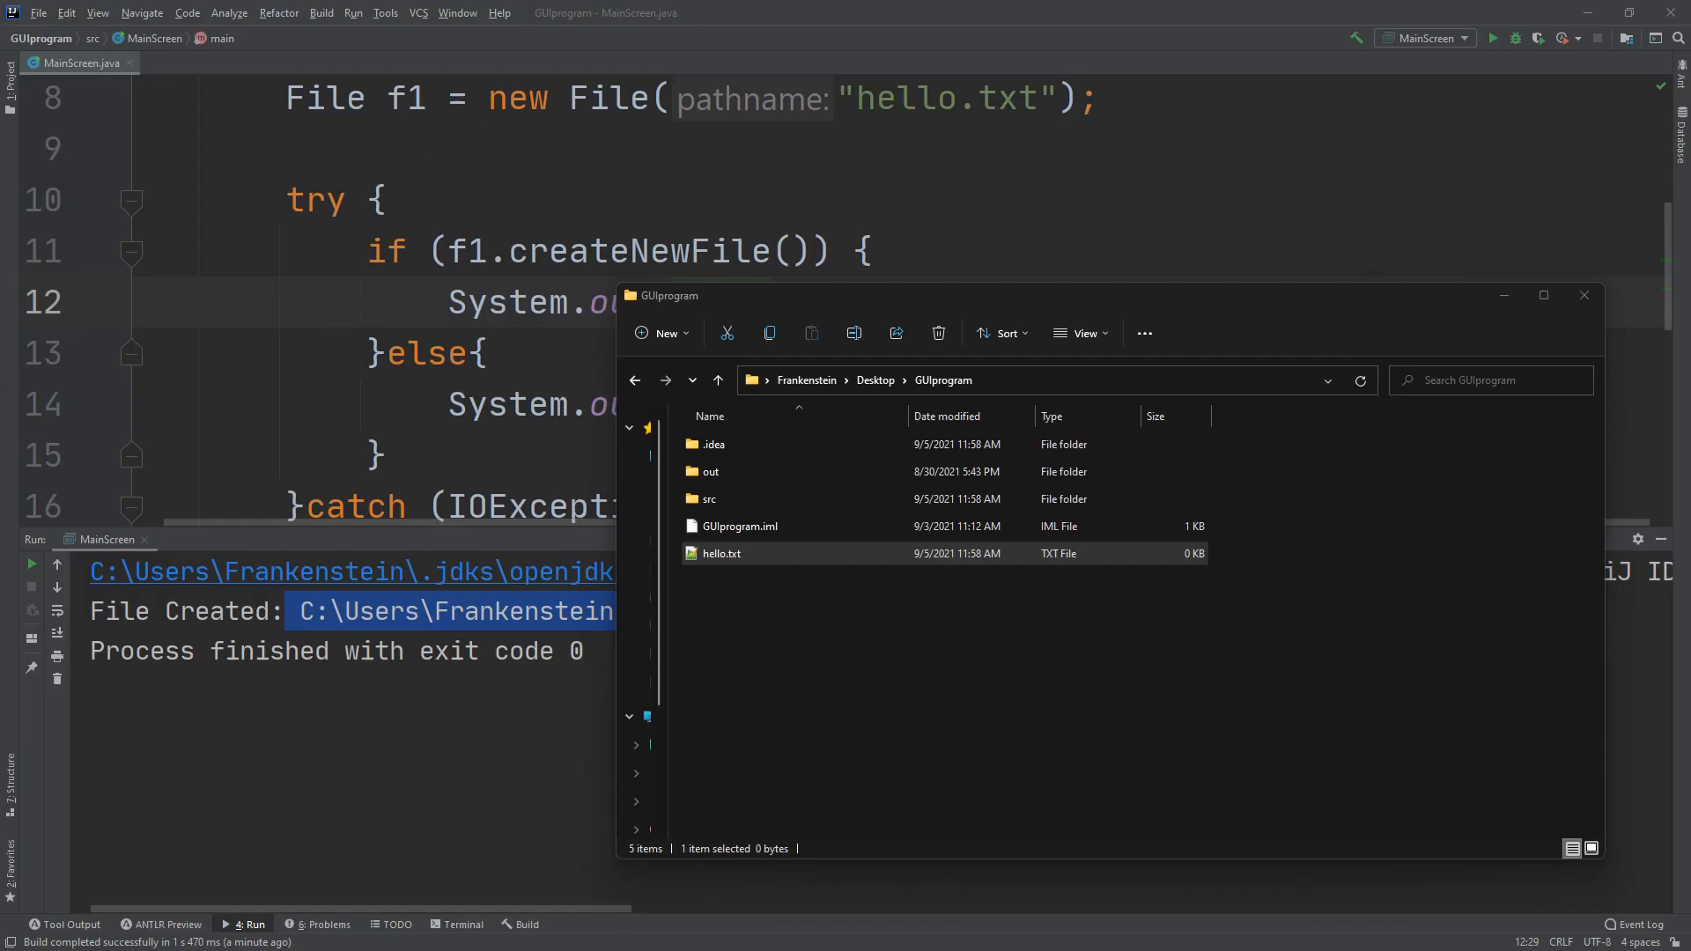
Step: Run MainScreen to show the First GUI FRAME and then the Ip Finder Program window
click(1492, 37)
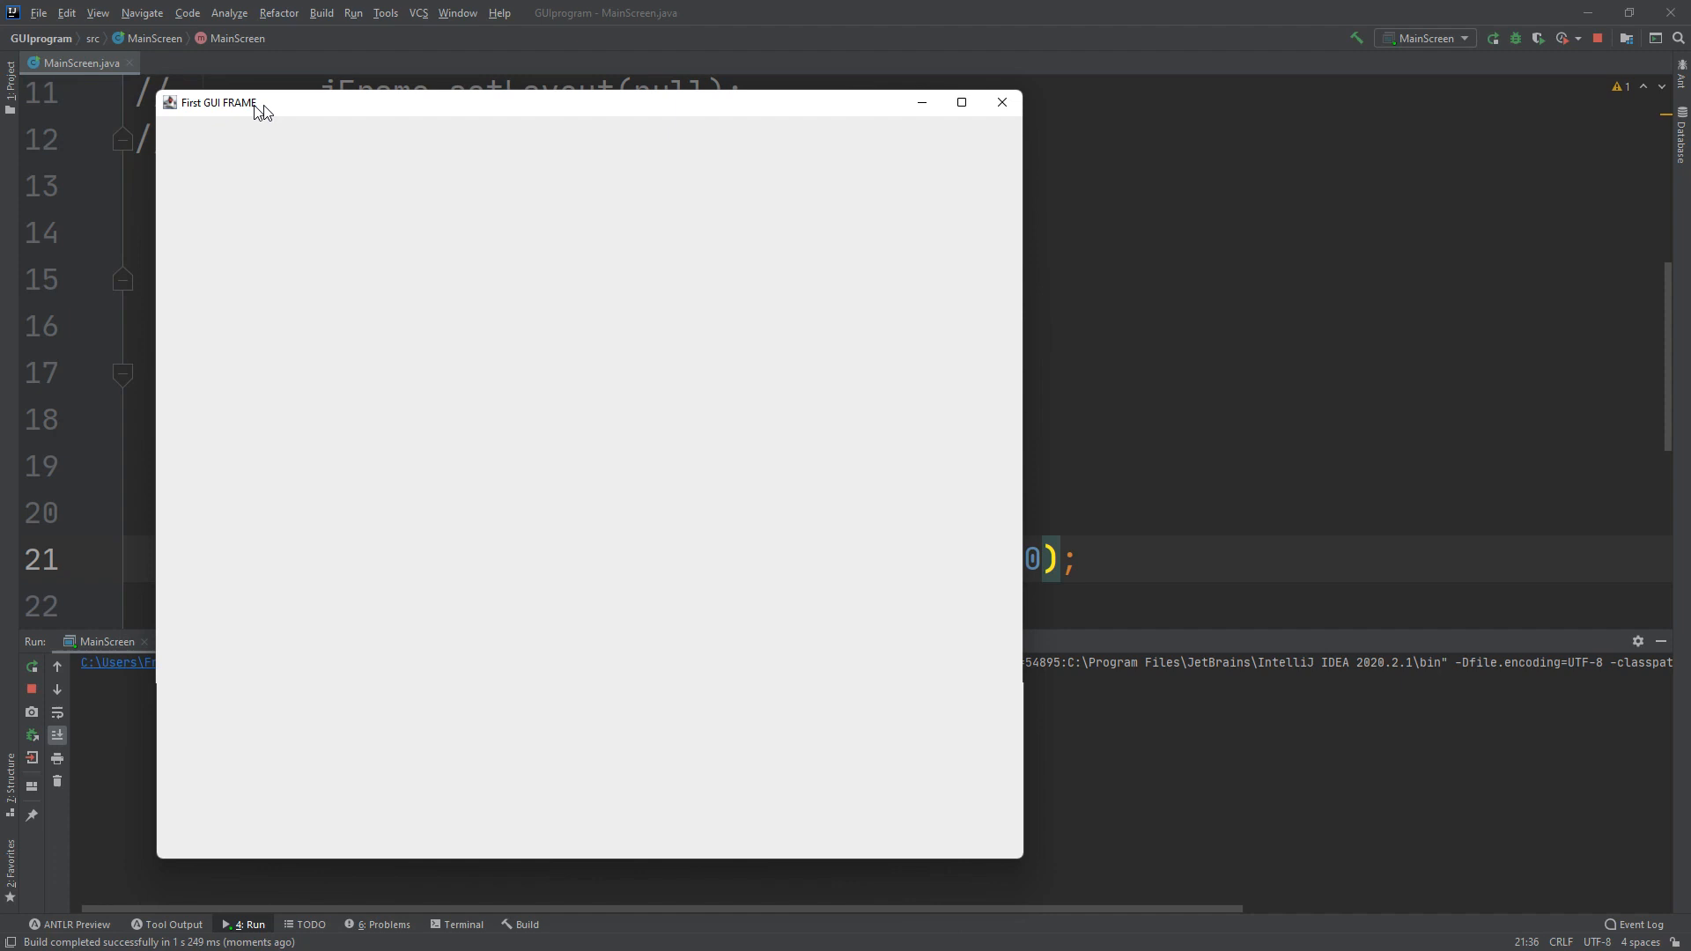
click(1000, 103)
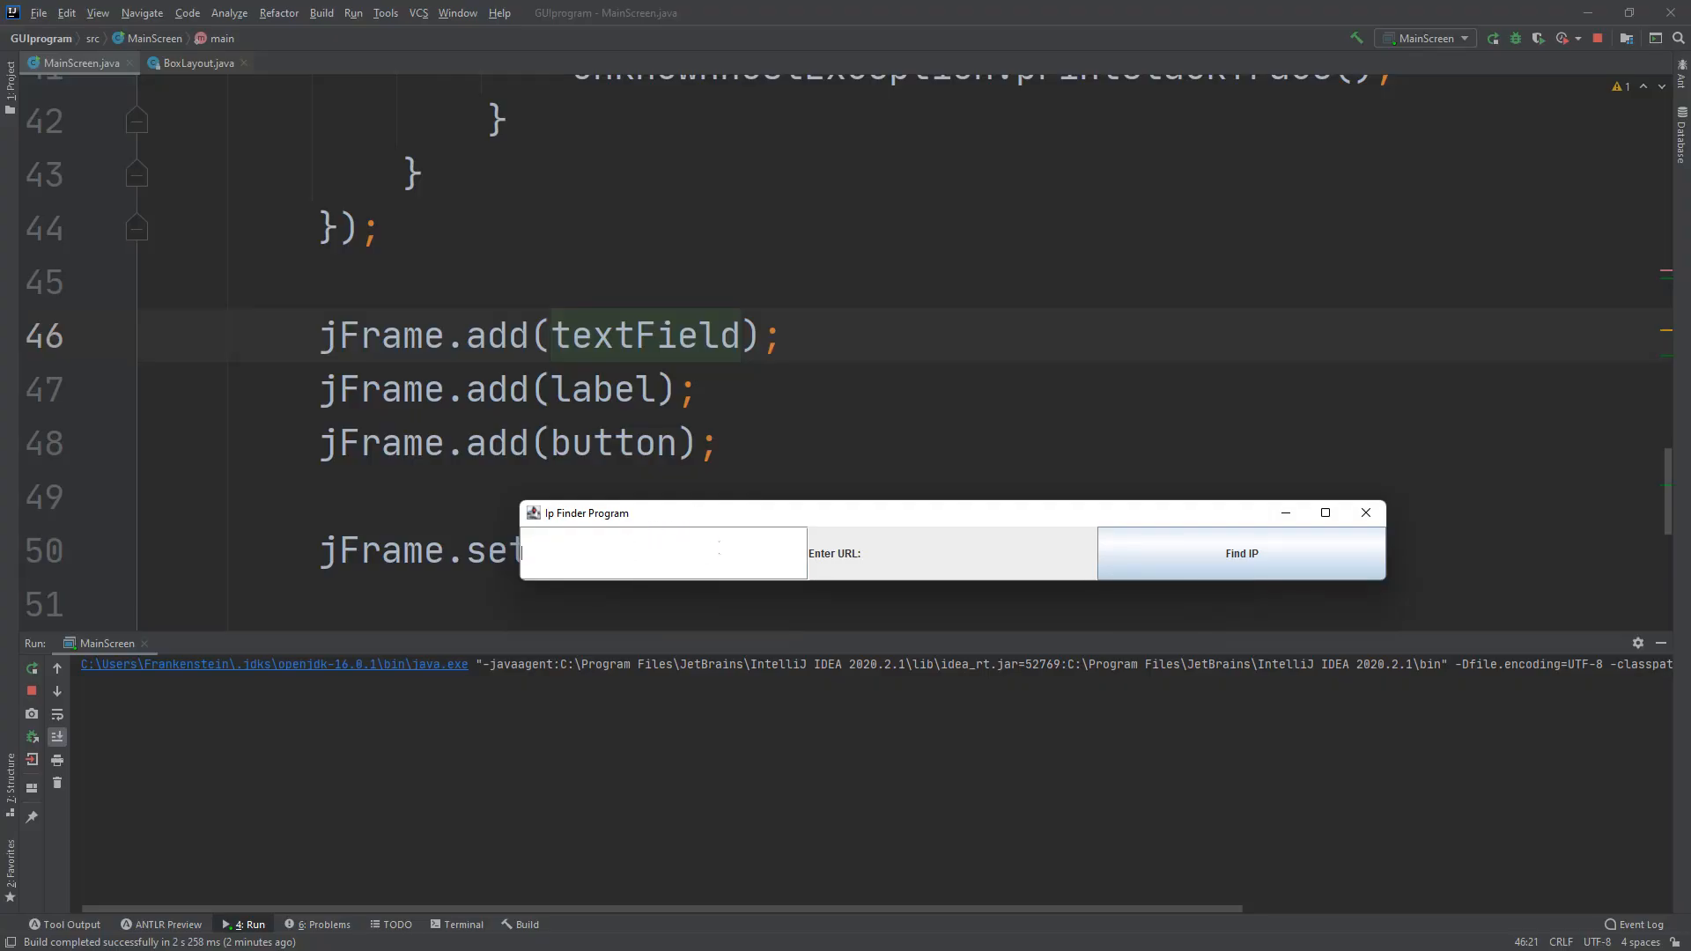
text(www.youtube.com)
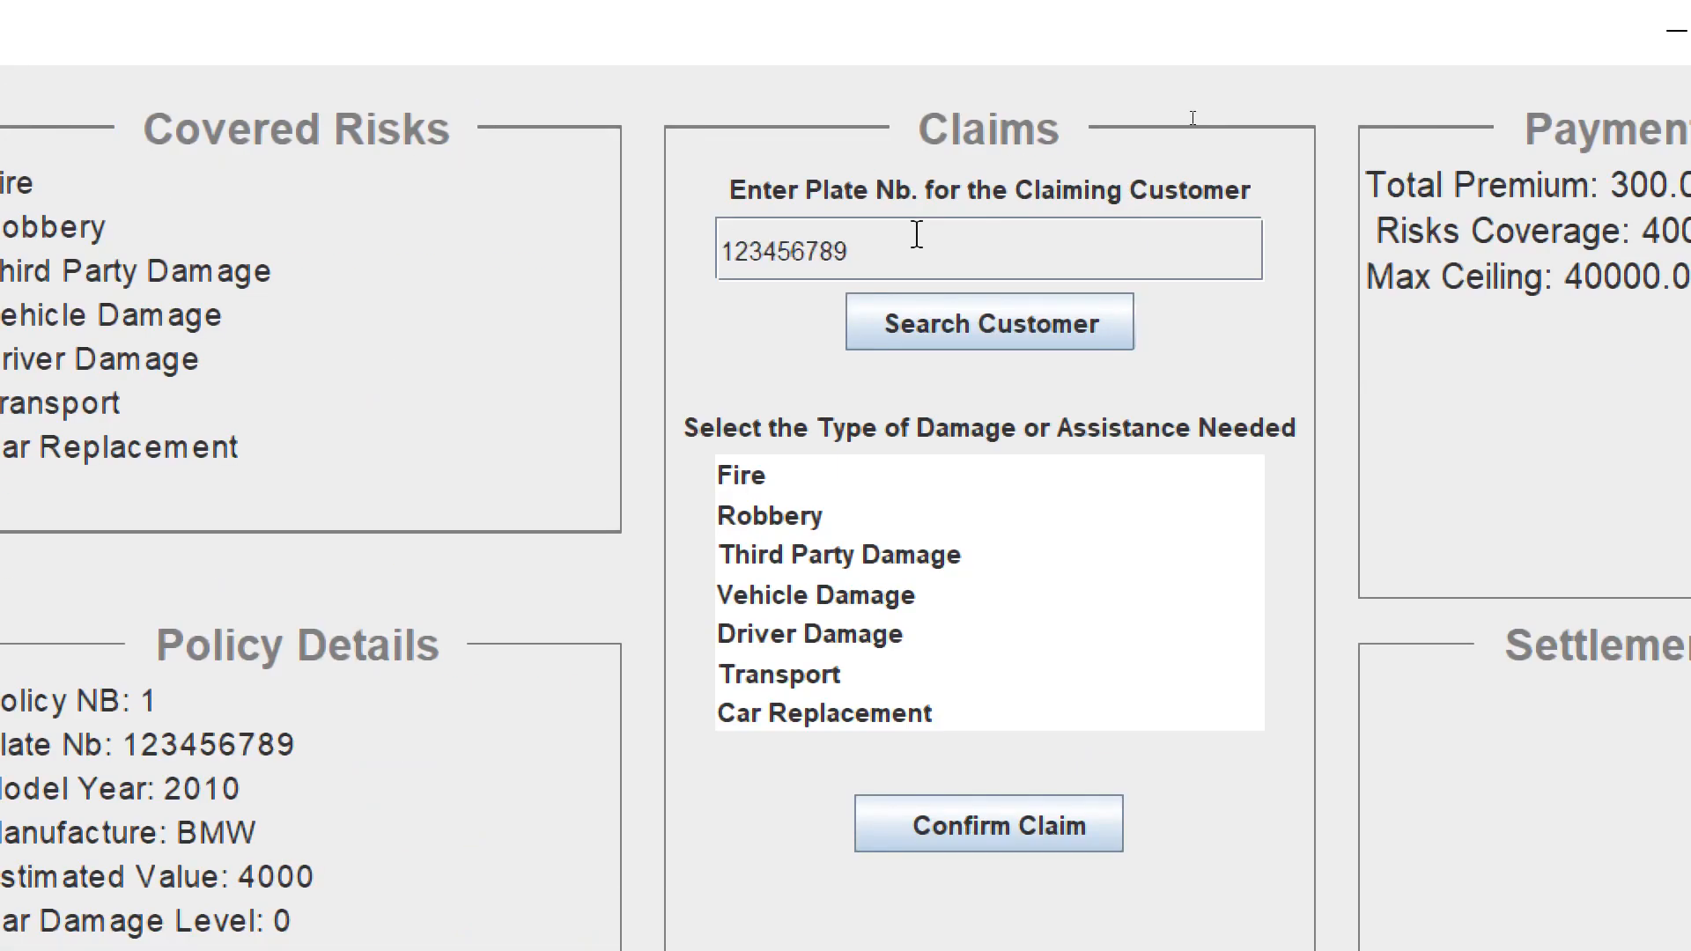
click(816, 595)
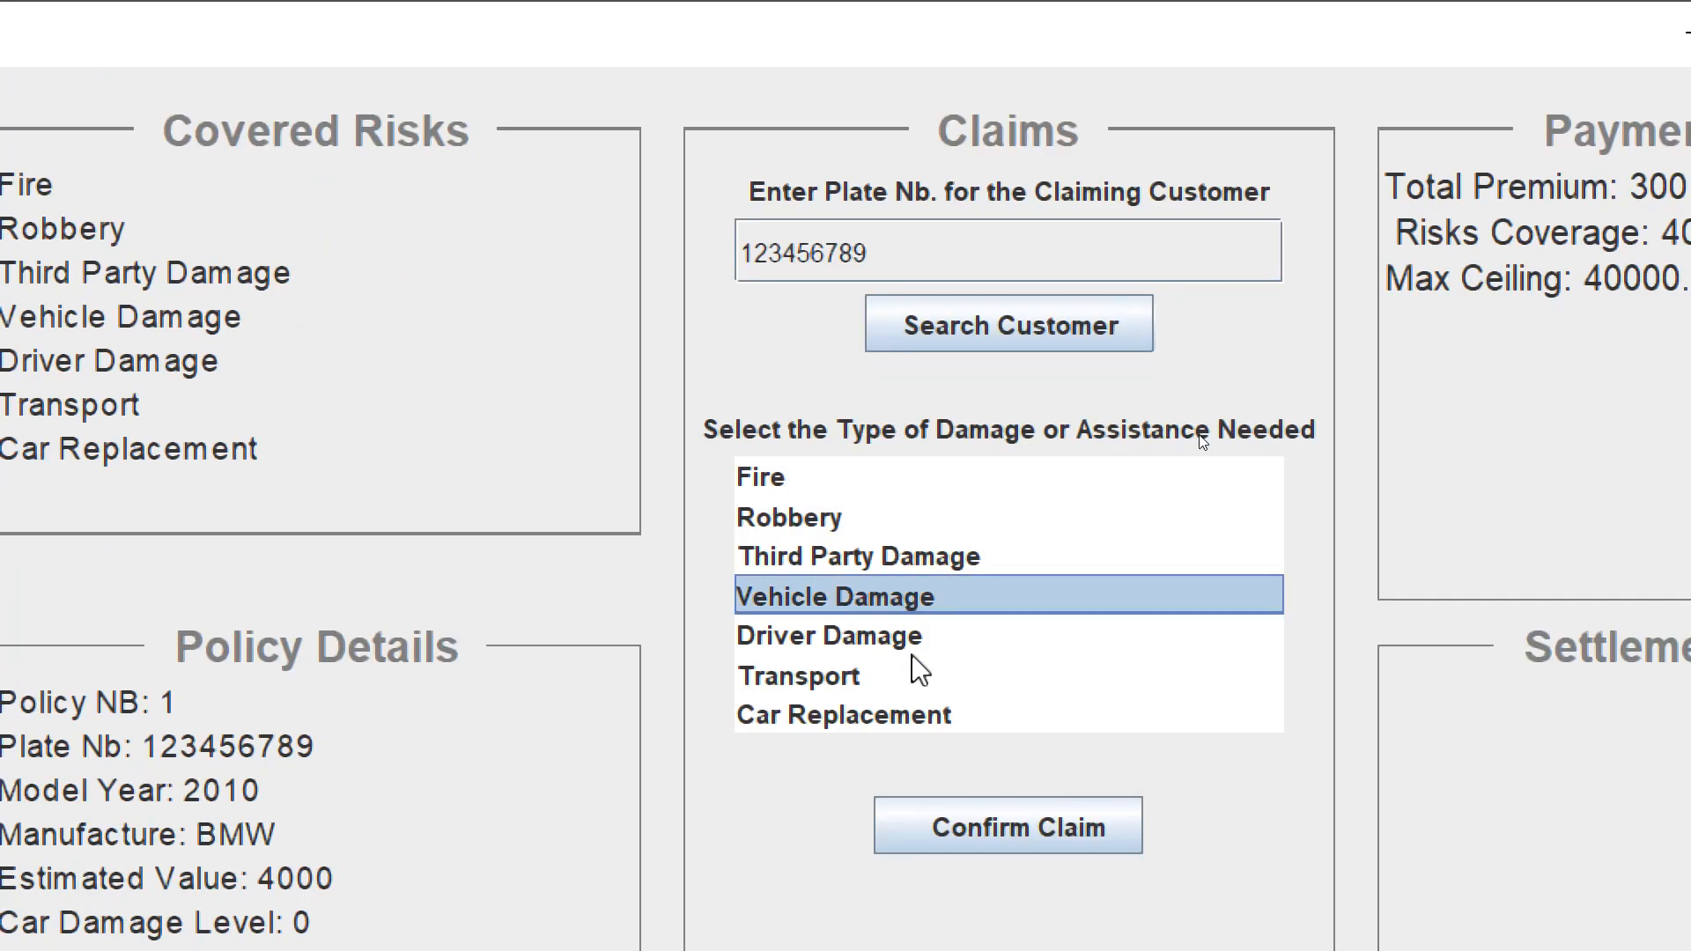
click(1005, 825)
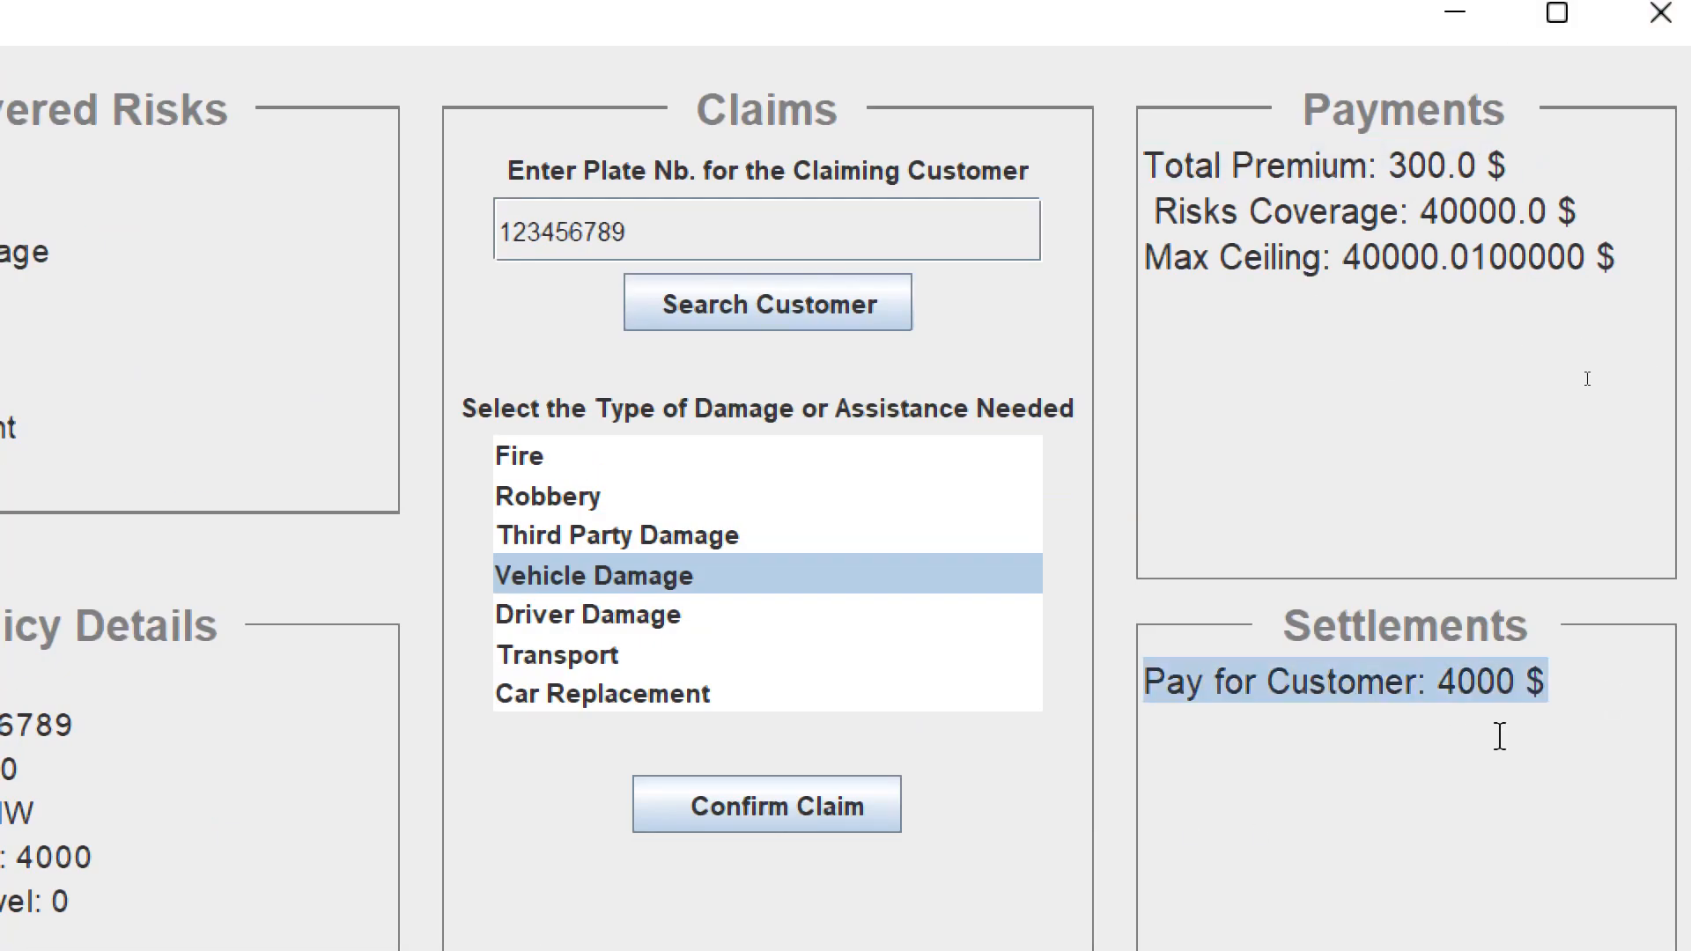